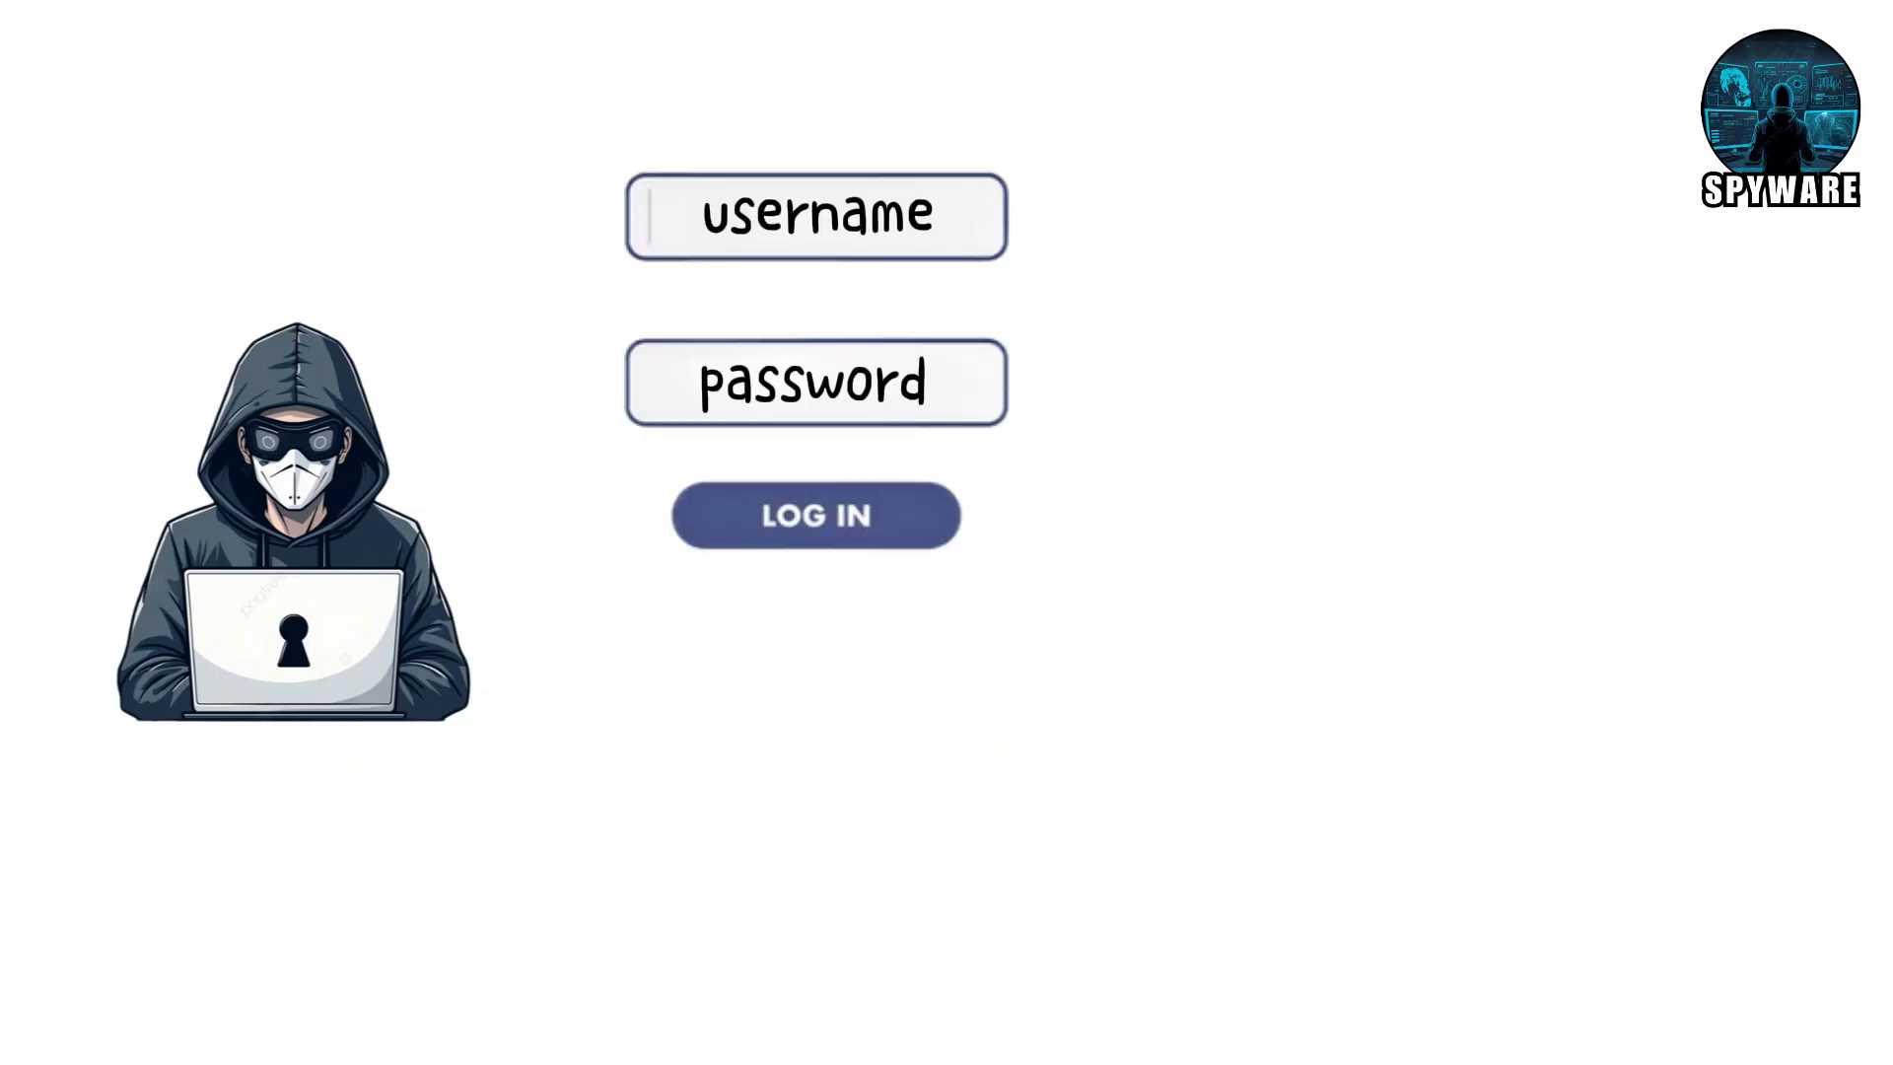
- Advance the explainer to rootkits, showing the Sony BMG copy protection rootkit scandal Wikipedia article
left_click(815, 515)
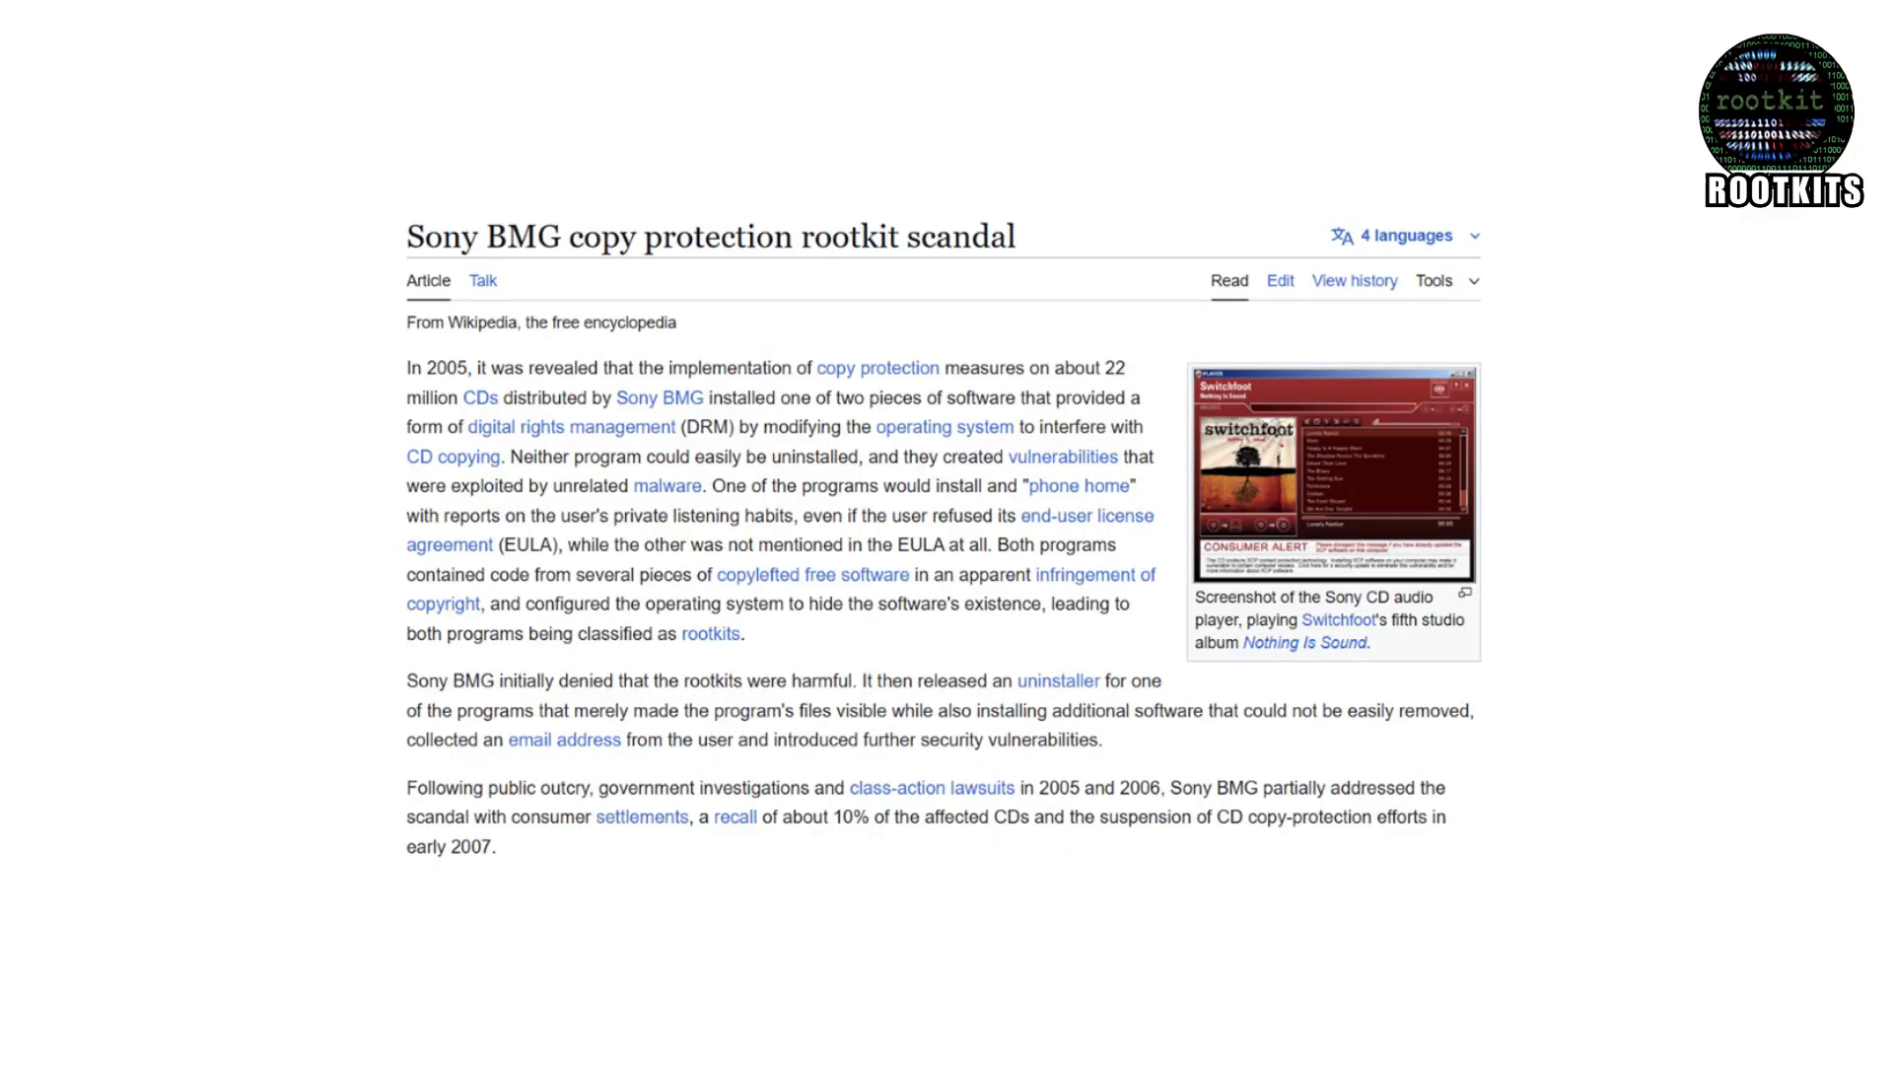